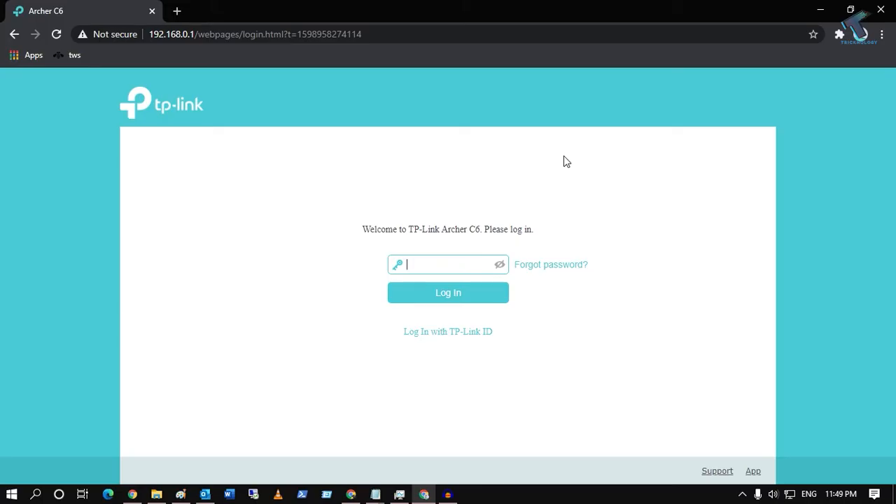
{"action": "mouse_move", "coordinate": [496, 214]}
{"action": "type", "text": "192.168.0."}
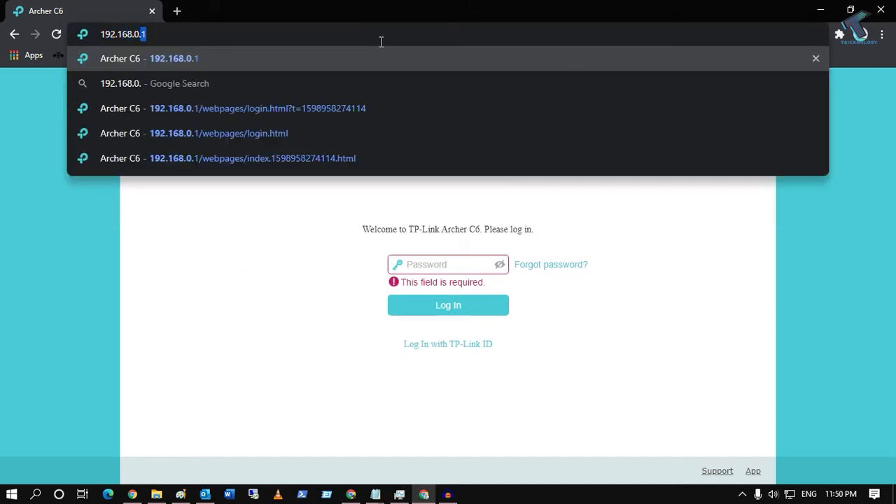
- Log in to the router with the admin password, reaching the Basic network map page
{"action": "left_click", "coordinate": [258, 108]}
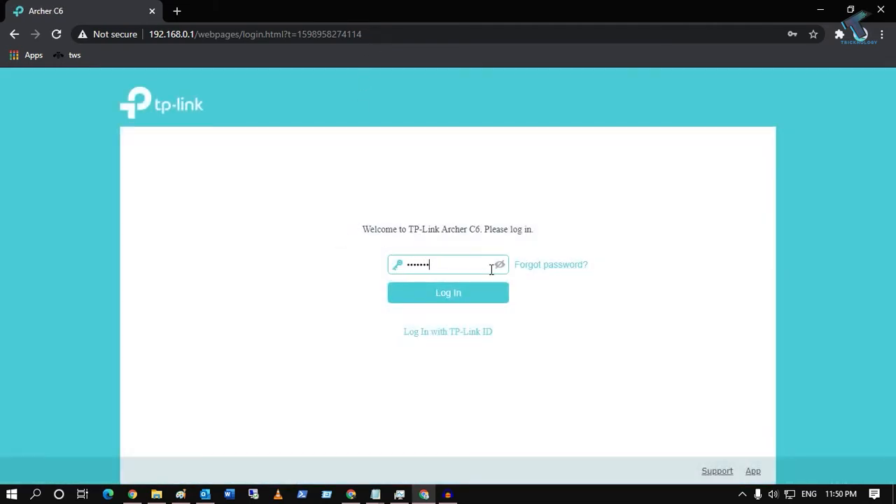
{"action": "left_click", "coordinate": [448, 293]}
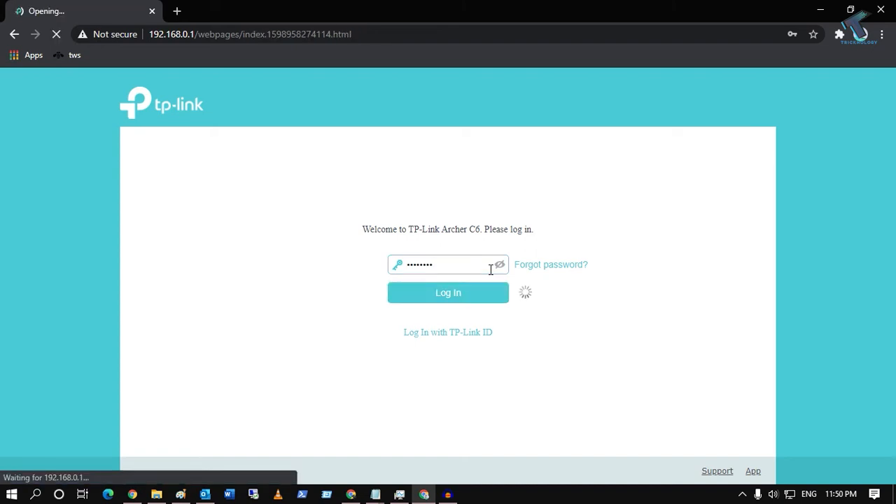
{"action": "left_click", "coordinate": [448, 293]}
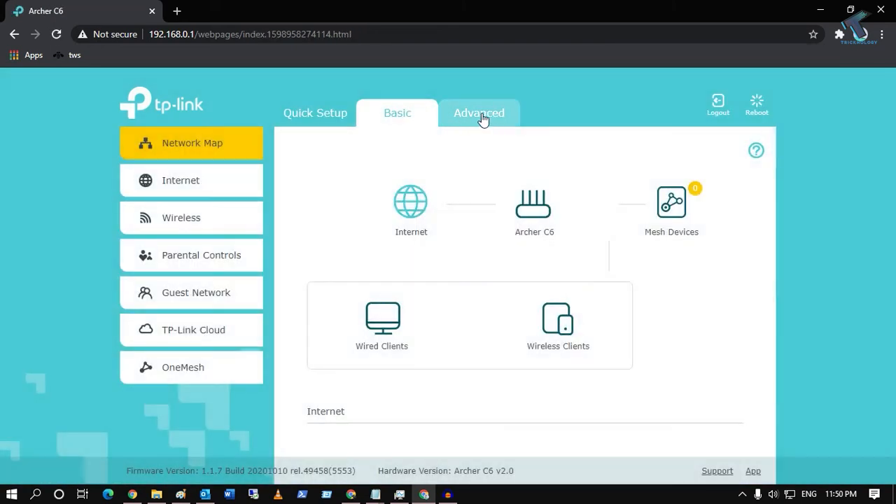
- Go to Advanced > Wireless > Wireless Settings to reach the network name and security options
{"action": "left_click", "coordinate": [479, 112]}
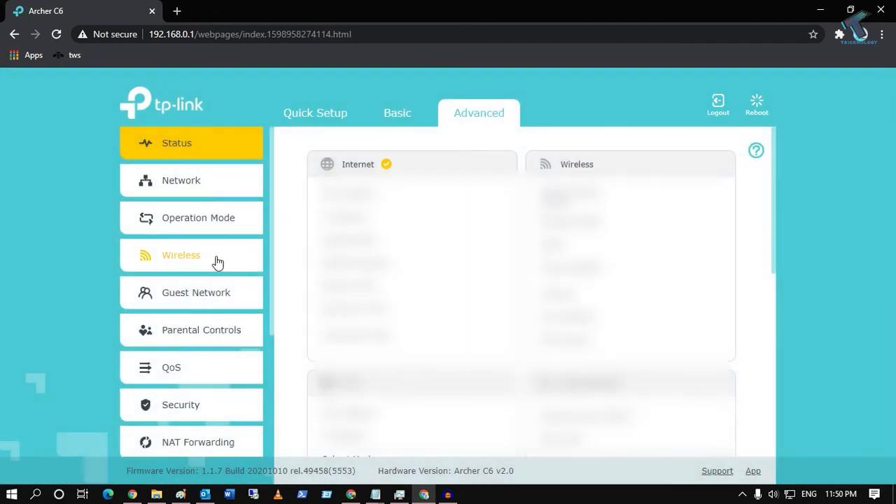
{"action": "left_click", "coordinate": [181, 255]}
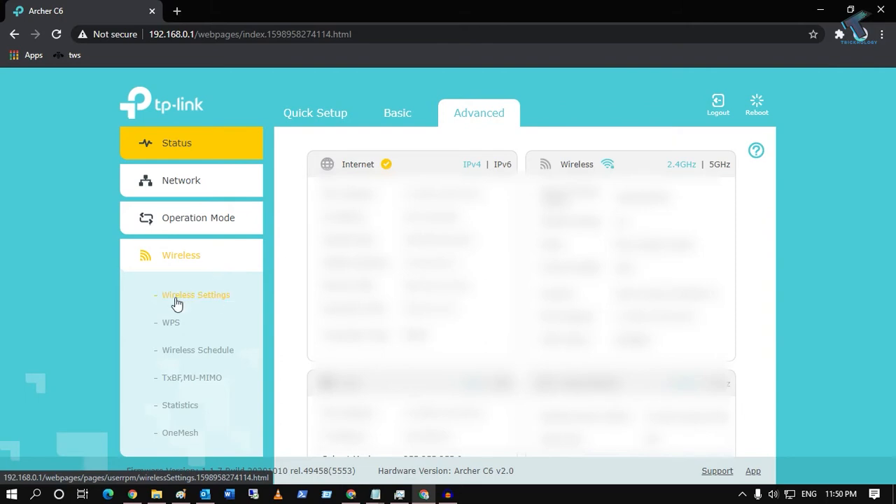
{"action": "left_click", "coordinate": [196, 294]}
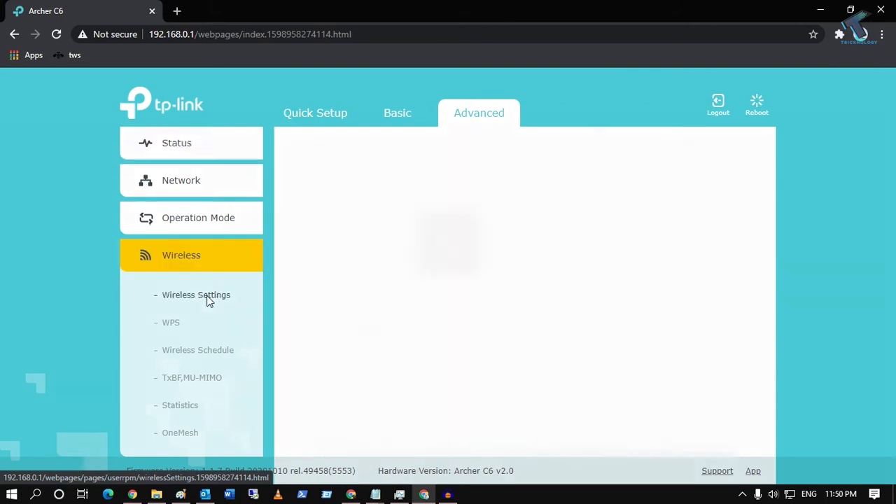
{"action": "left_click", "coordinate": [197, 294]}
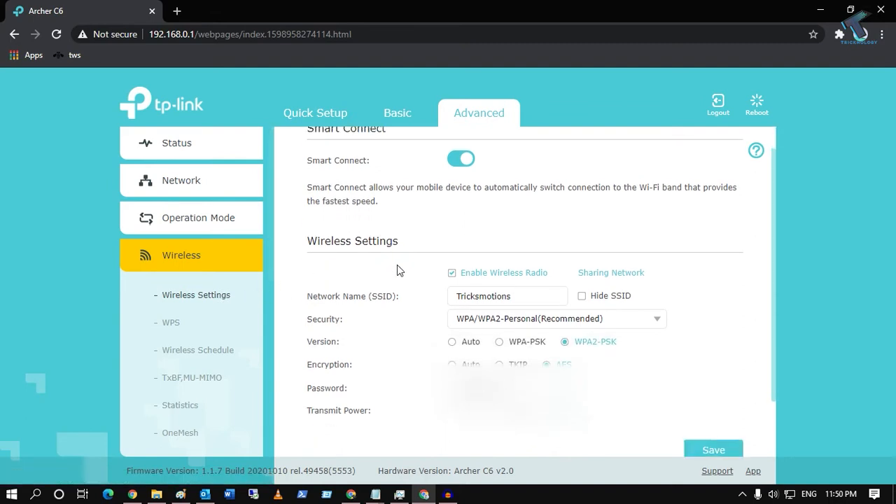
{"action": "mouse_move", "coordinate": [492, 227]}
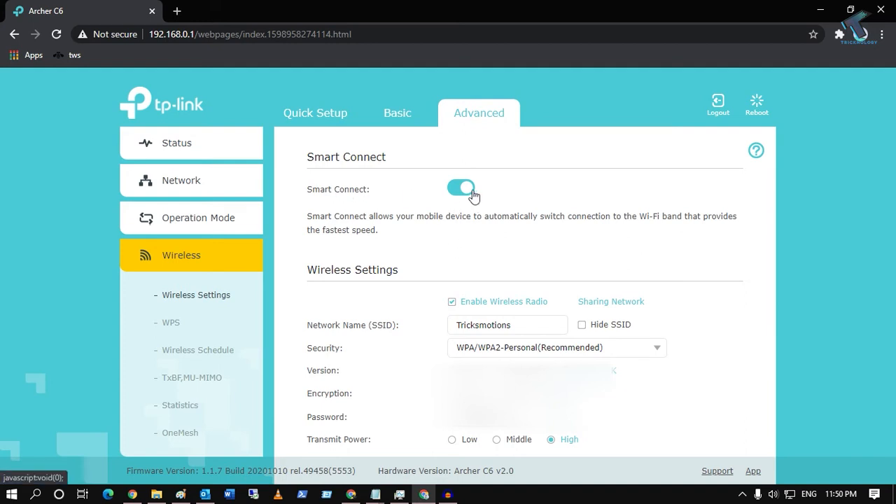
- Turn Smart Connect off and show the separate 2.4GHz band settings
{"action": "left_click", "coordinate": [461, 187]}
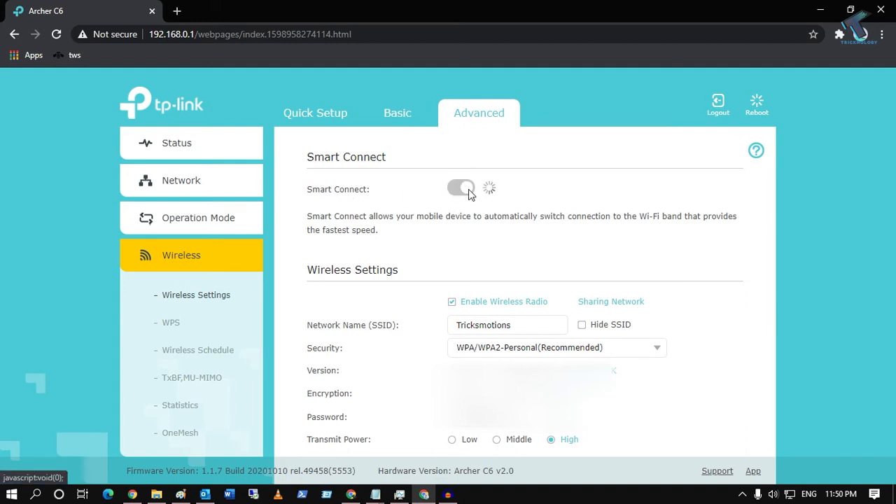
{"action": "left_click", "coordinate": [461, 188]}
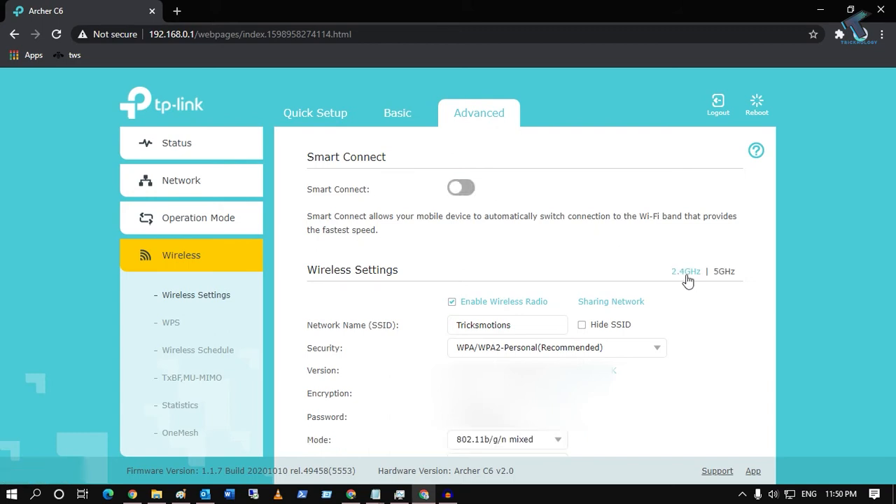
{"action": "mouse_move", "coordinate": [736, 280]}
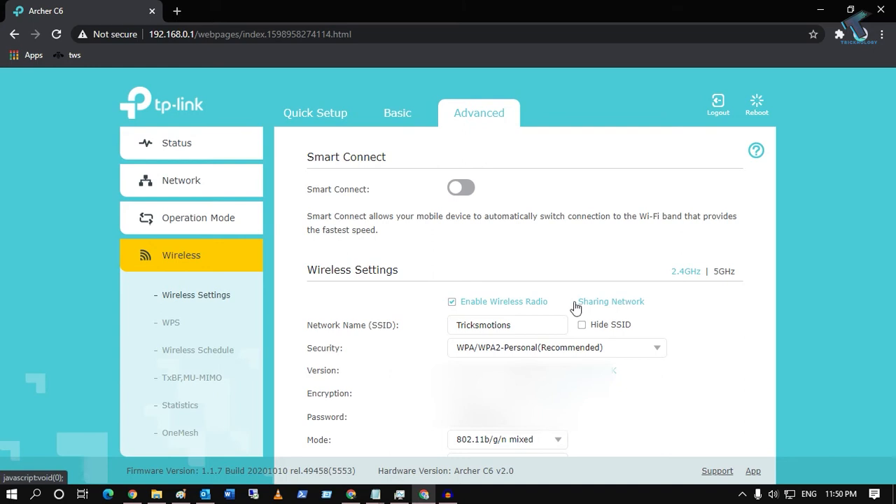
- Untick Enable Wireless Radio for 2.4GHz and switch to the 5GHz band settings
{"action": "left_click", "coordinate": [451, 302]}
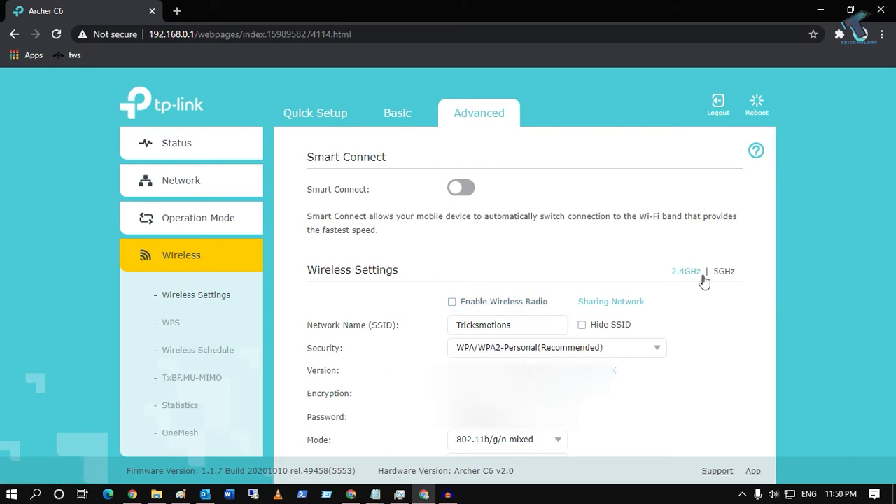
{"action": "left_click", "coordinate": [724, 272]}
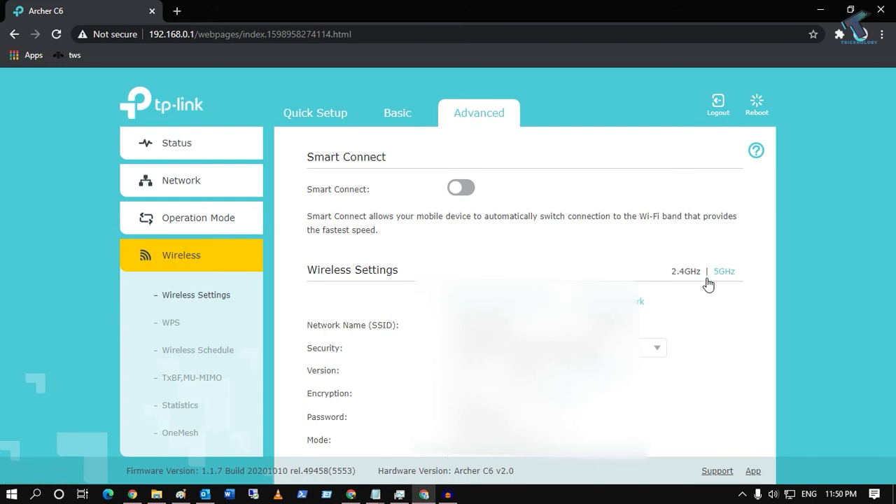
{"action": "mouse_move", "coordinate": [697, 293]}
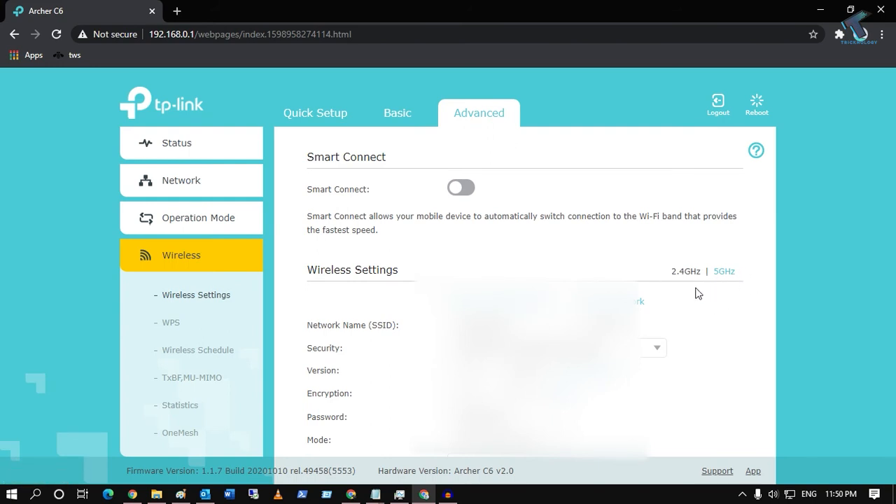
{"action": "scroll", "scroll_direction": "down", "scroll_amount": 3}
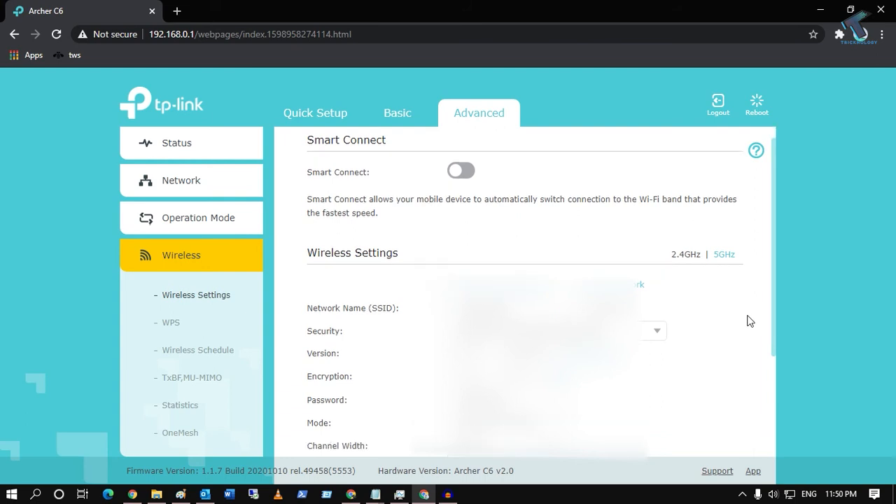
{"action": "scroll", "scroll_direction": "down", "scroll_amount": 3}
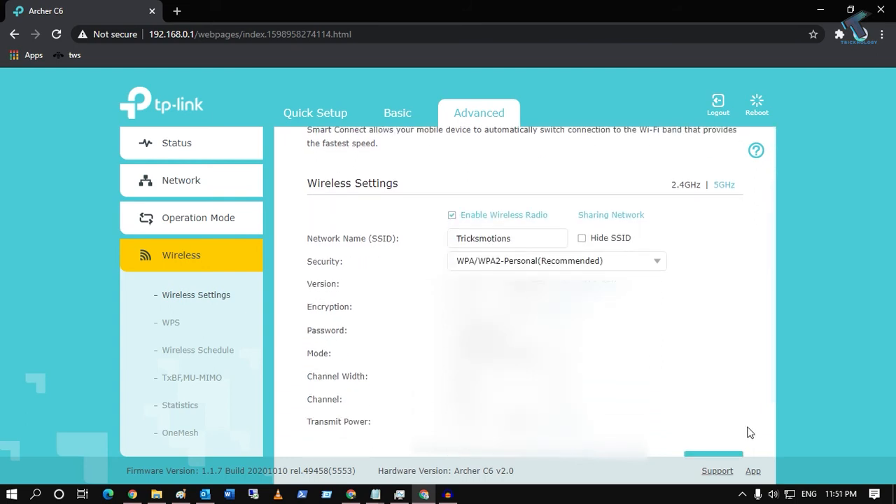